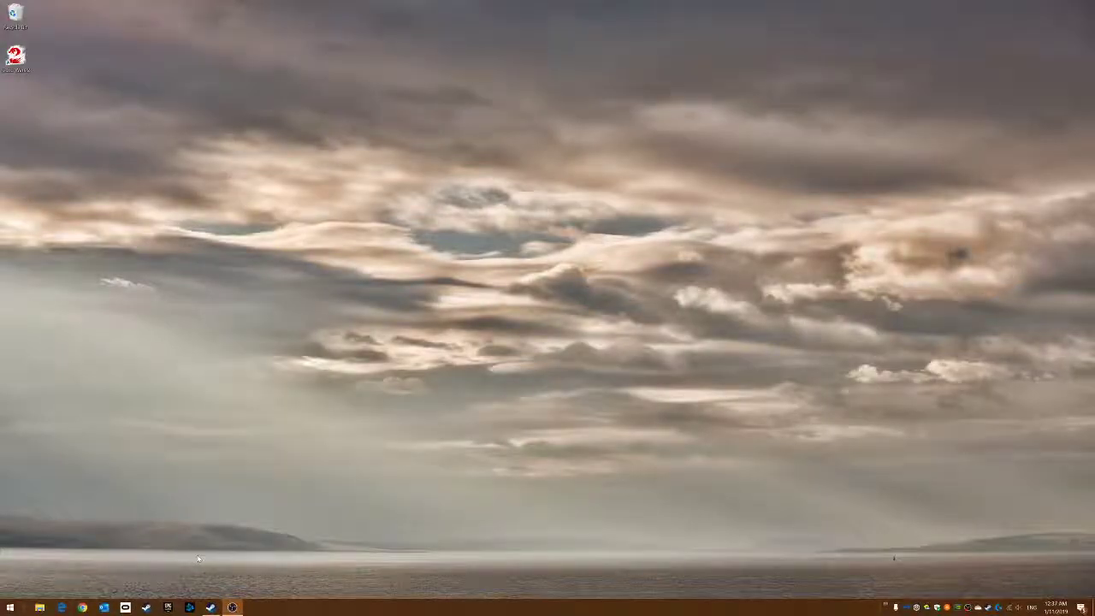
{"action": "mouse_move", "coordinate": [284, 520]}
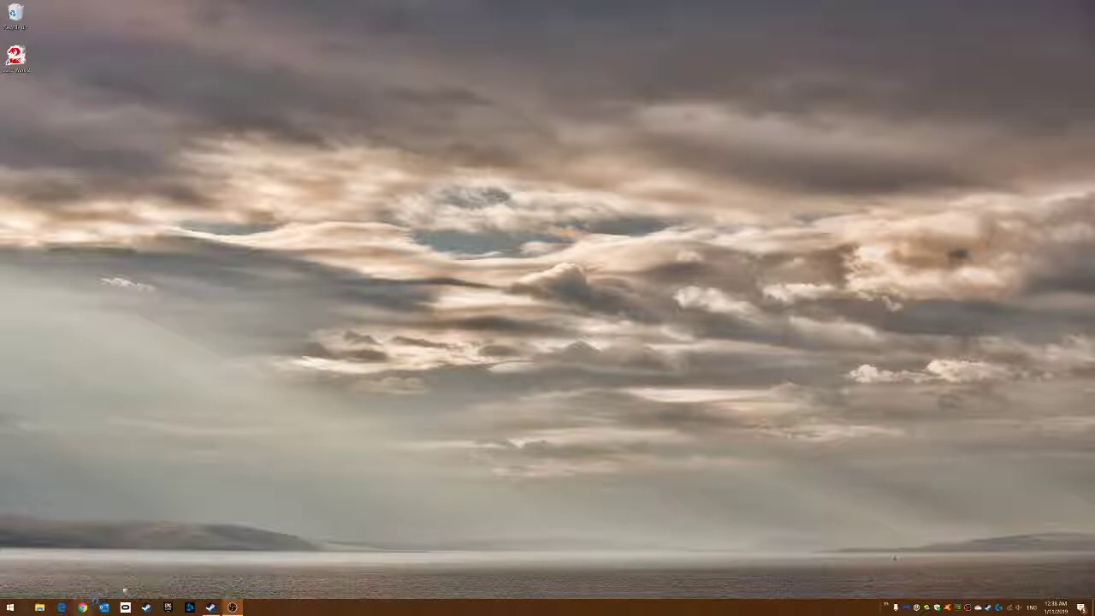
Launch Google Chrome from the taskbar so a new tab page appears
{"action": "left_click", "coordinate": [212, 607]}
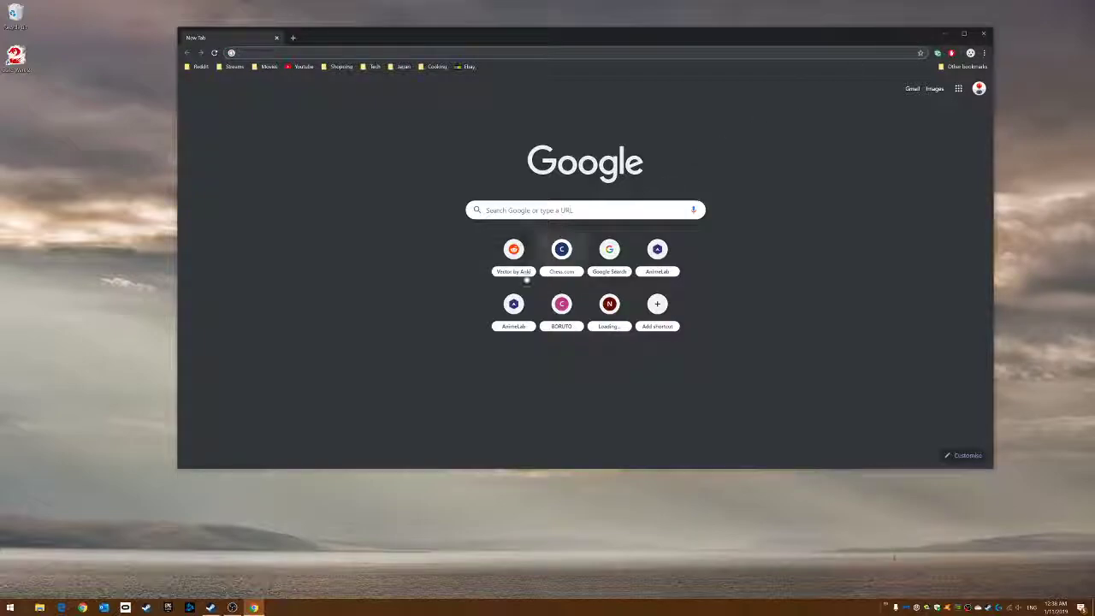
{"action": "mouse_move", "coordinate": [380, 204]}
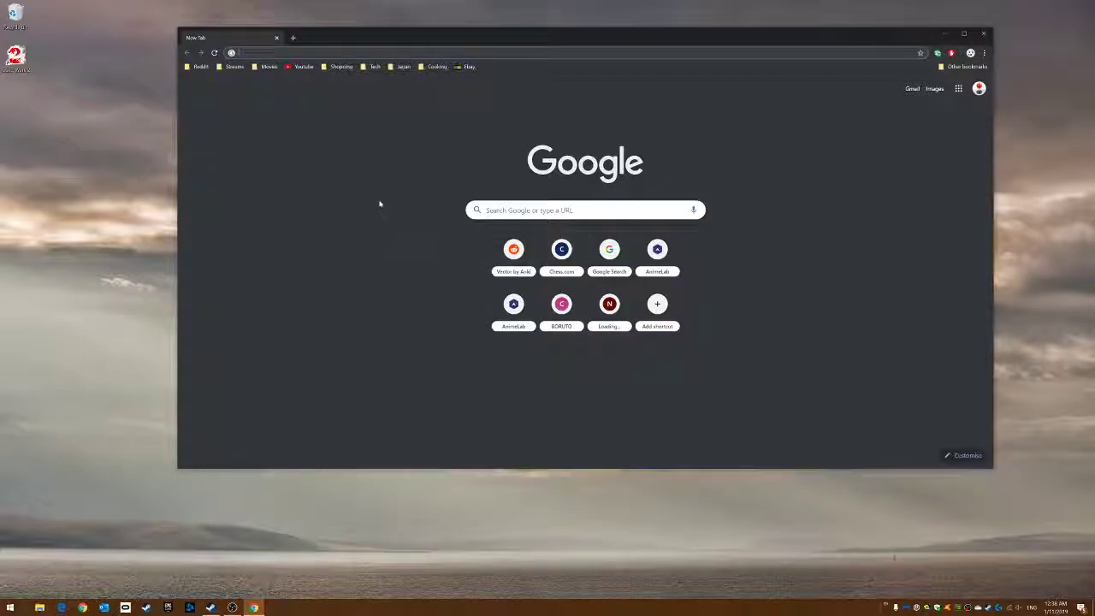
Use the title bar's system menu Size/Move command to shrink and recentre the window
{"action": "right_click", "coordinate": [195, 38]}
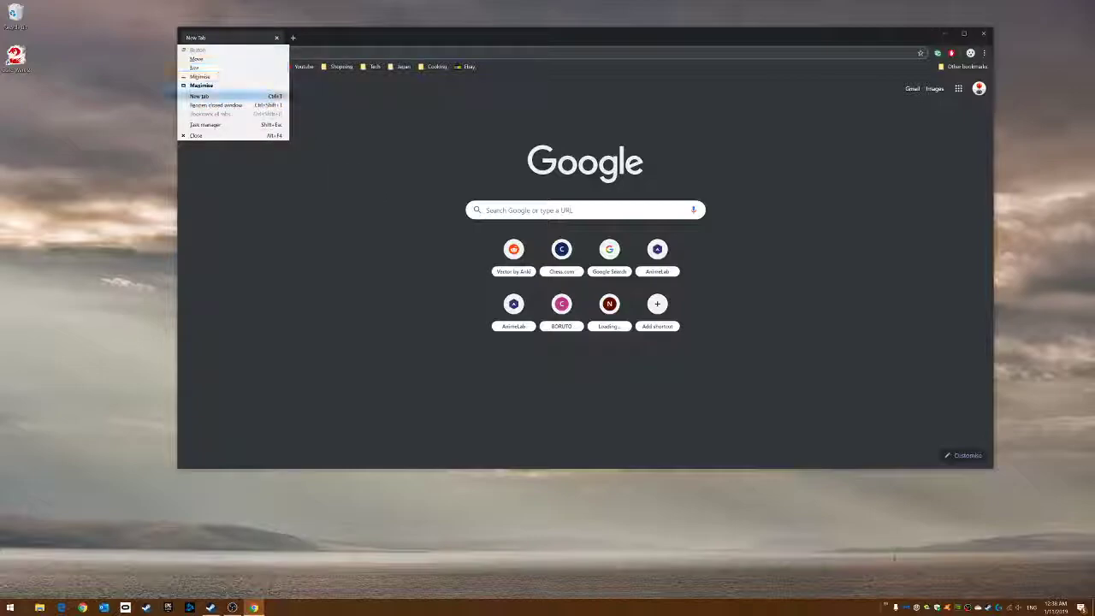
{"action": "mouse_move", "coordinate": [200, 86]}
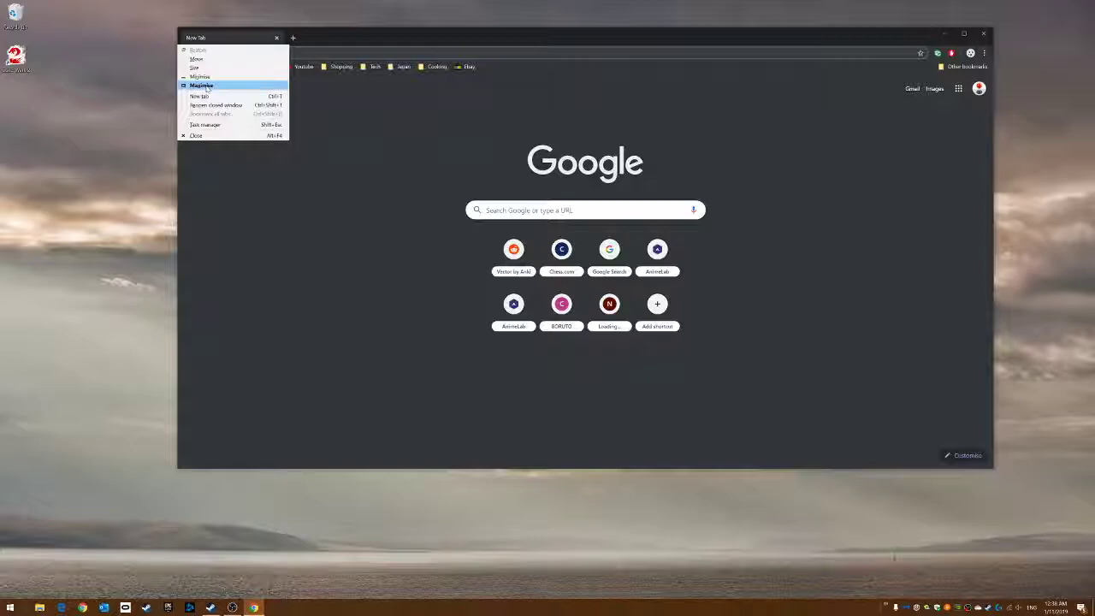
{"action": "left_click", "coordinate": [202, 86]}
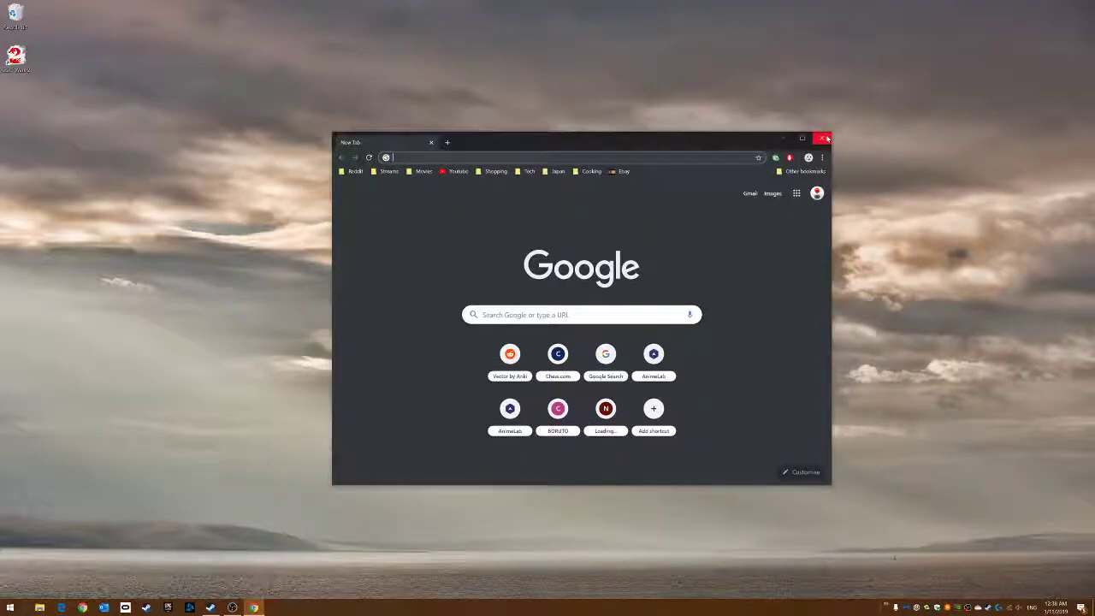
Close Chrome, then drag the reopened smaller window up and toward the left
{"action": "left_click", "coordinate": [825, 139]}
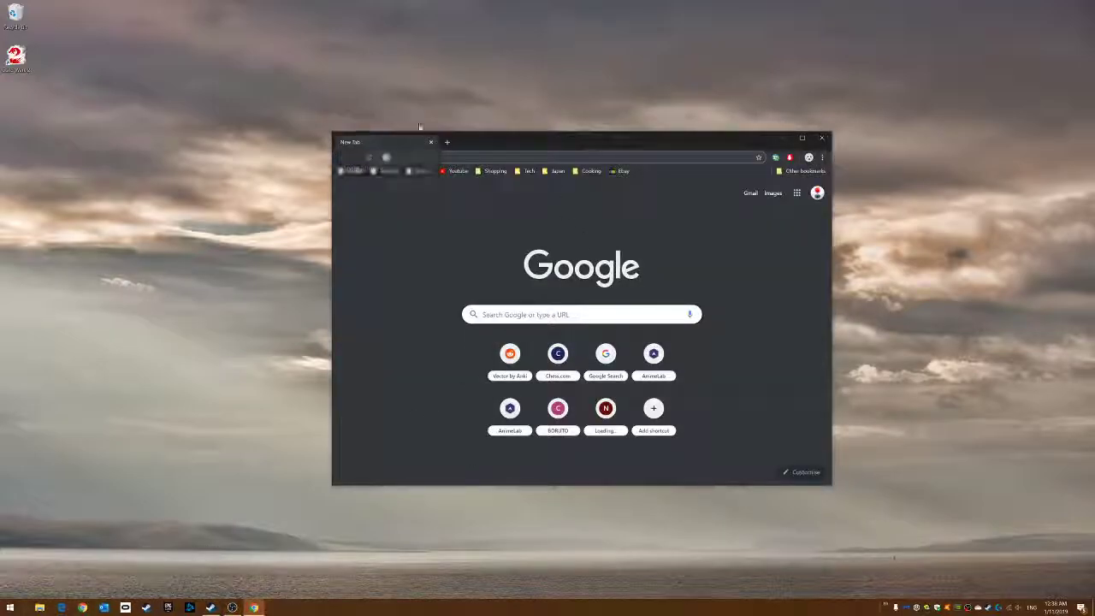
{"action": "left_click_drag", "start_coordinate": [582, 141], "coordinate": [556, 130]}
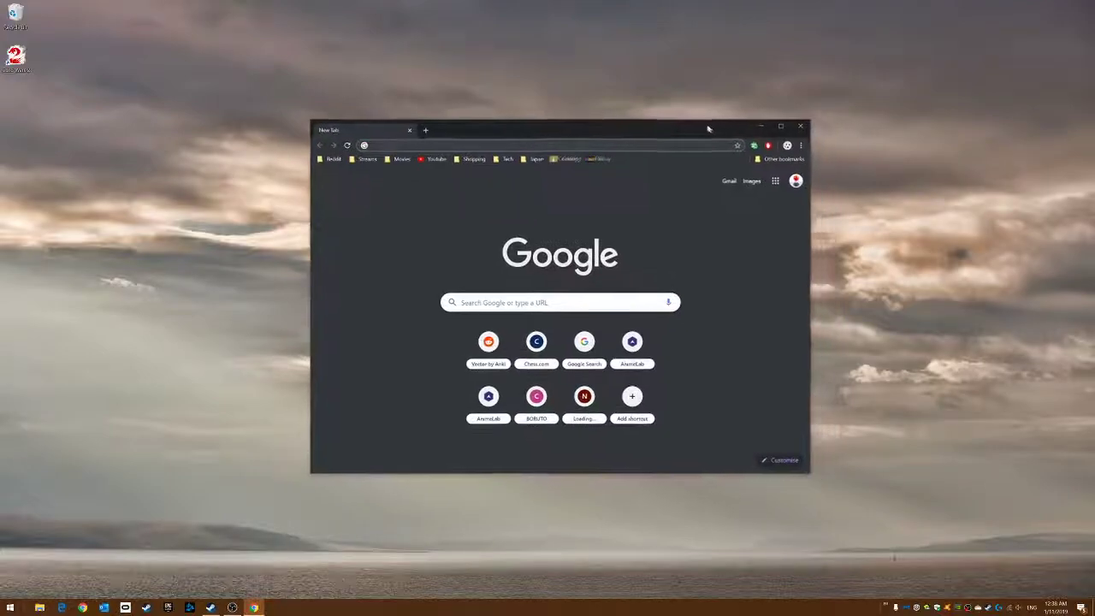
{"action": "left_click_drag", "start_coordinate": [708, 130], "coordinate": [541, 99]}
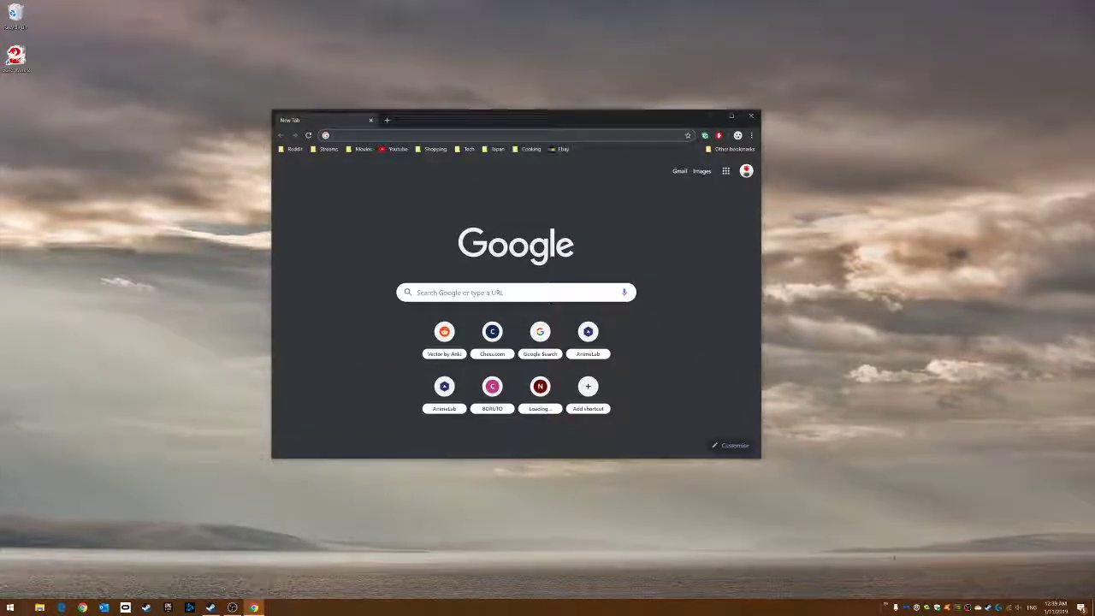
Maximize via the system menu, restore the window down, then close the browser
{"action": "right_click", "coordinate": [308, 120]}
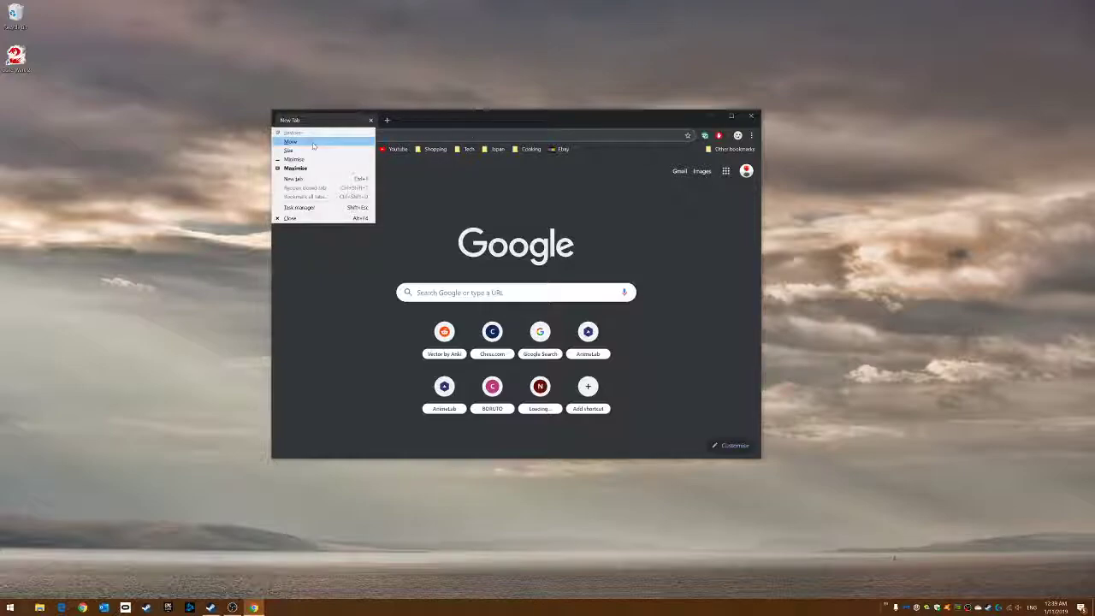
{"action": "mouse_move", "coordinate": [290, 151]}
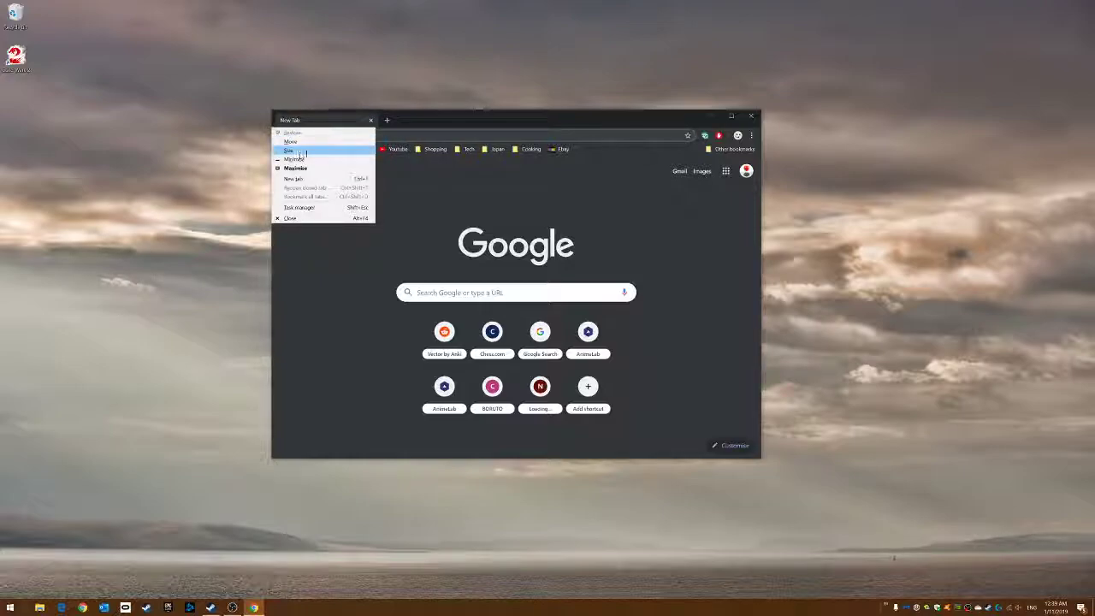
{"action": "mouse_move", "coordinate": [294, 168]}
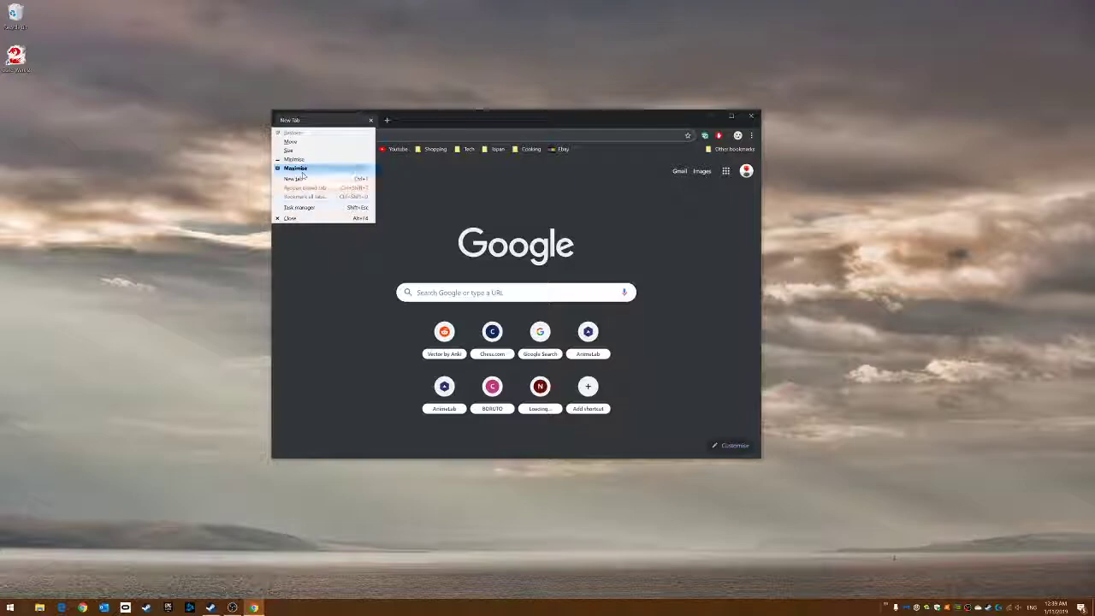
{"action": "left_click", "coordinate": [294, 167]}
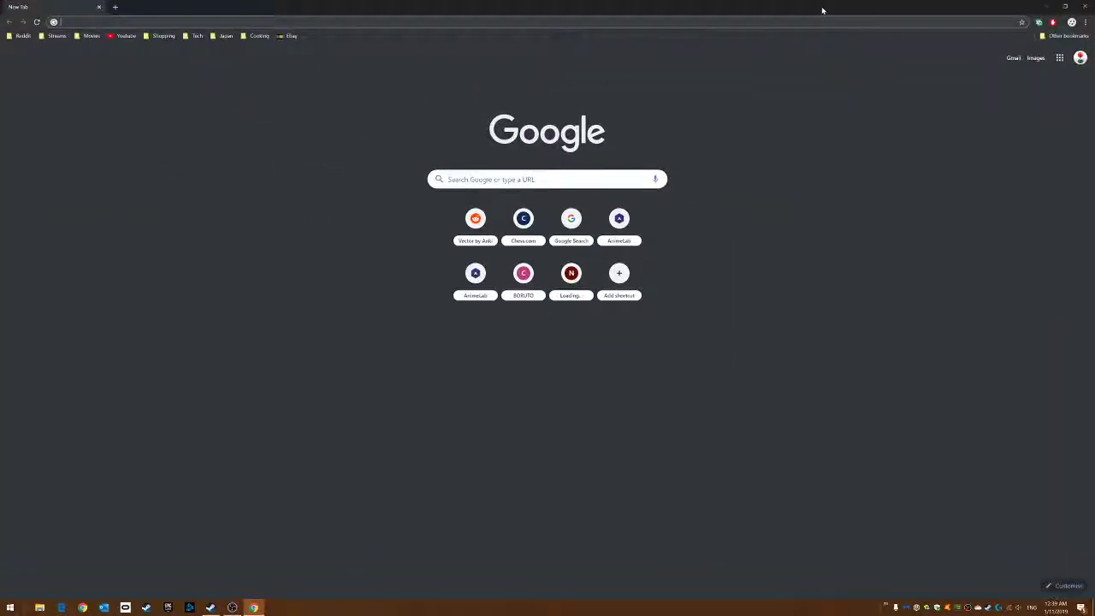
{"action": "left_click", "coordinate": [1054, 6]}
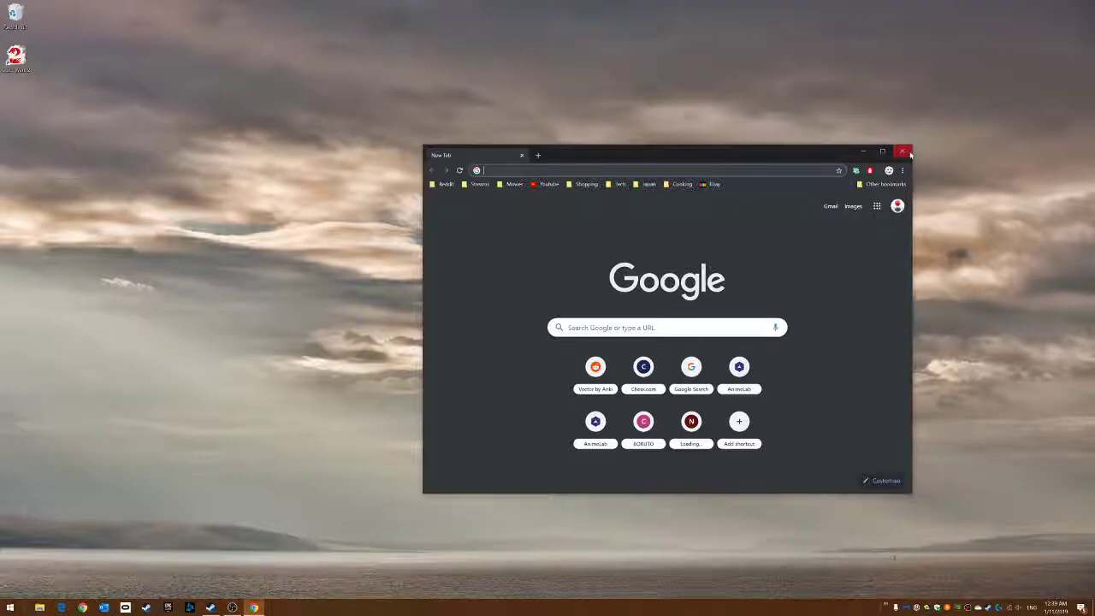
{"action": "left_click", "coordinate": [904, 151]}
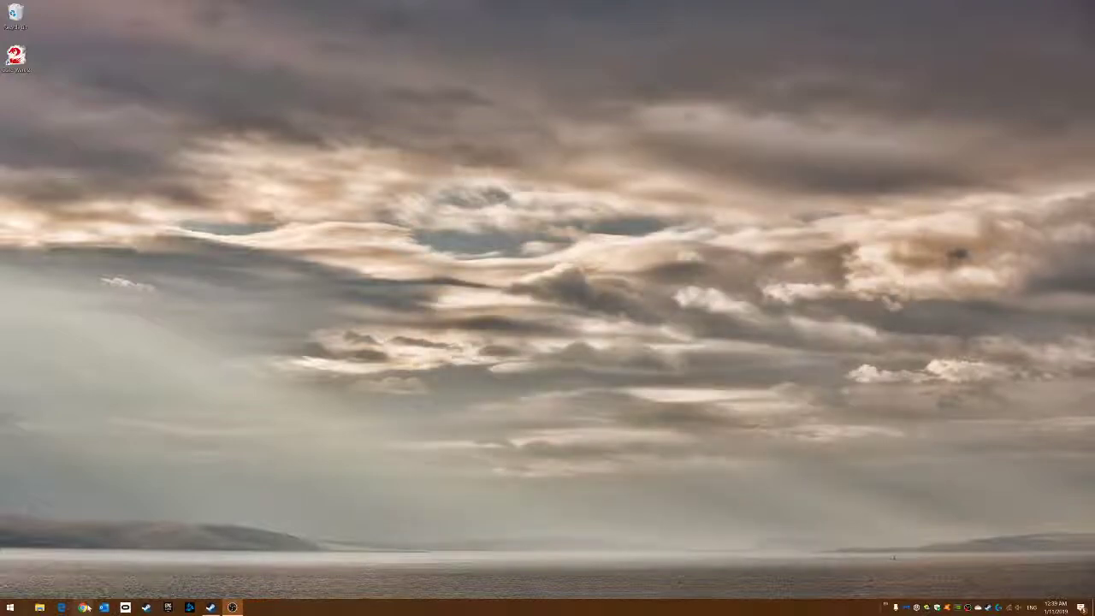